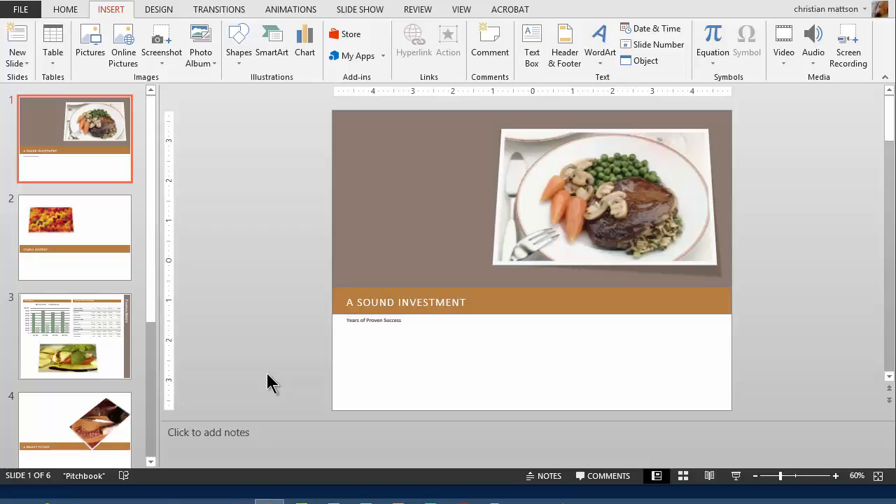
mouse_move(241, 329)
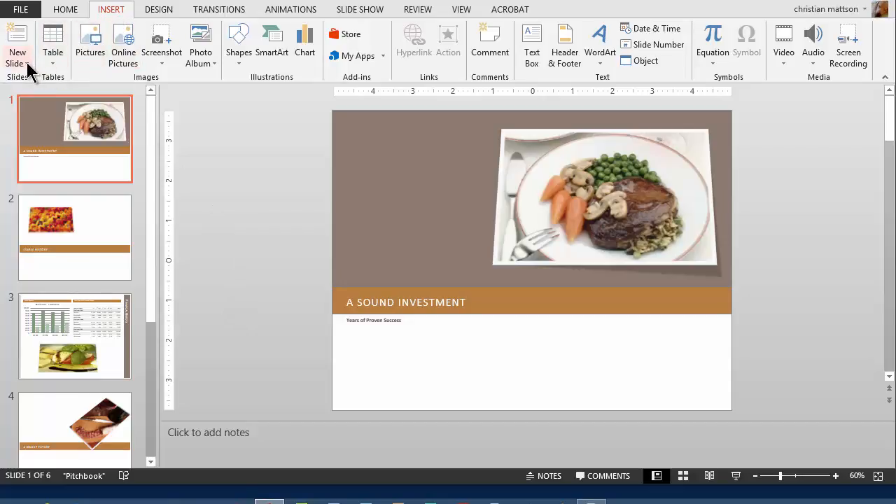
Step: Show the Reuse Slides pane from Insert > New Slide and list ways to find a source presentation
left_click(14, 56)
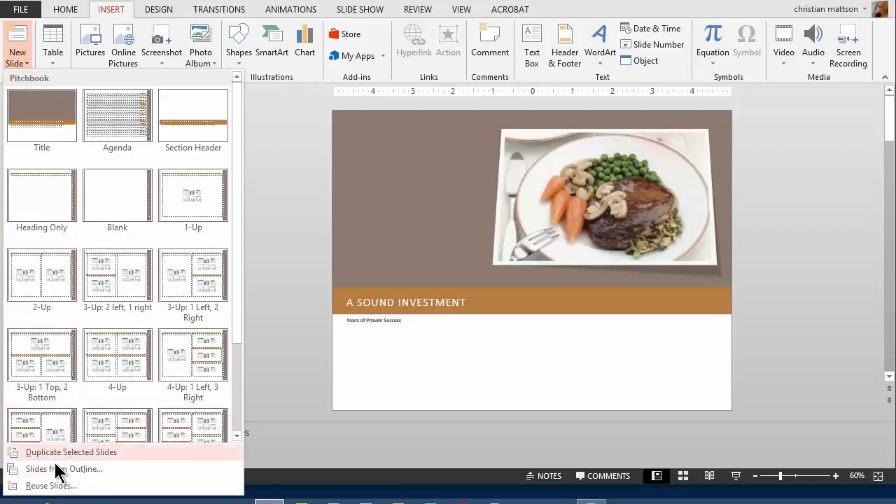
left_click(50, 485)
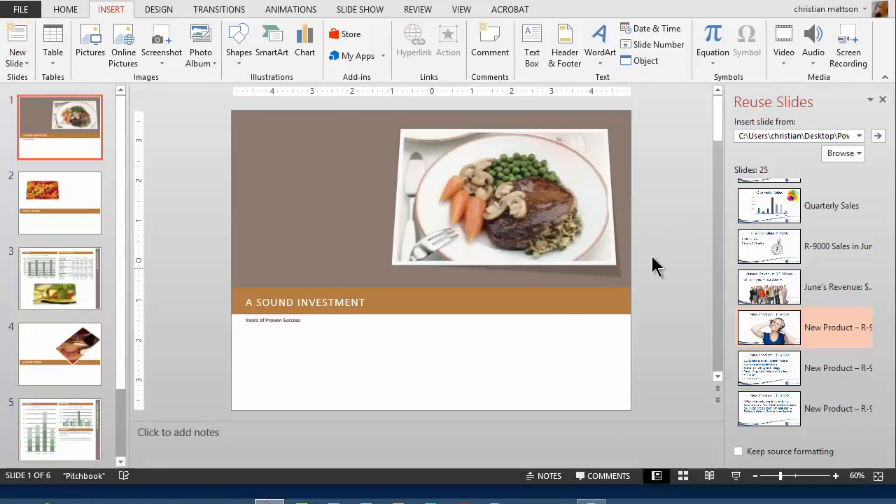
mouse_move(672, 255)
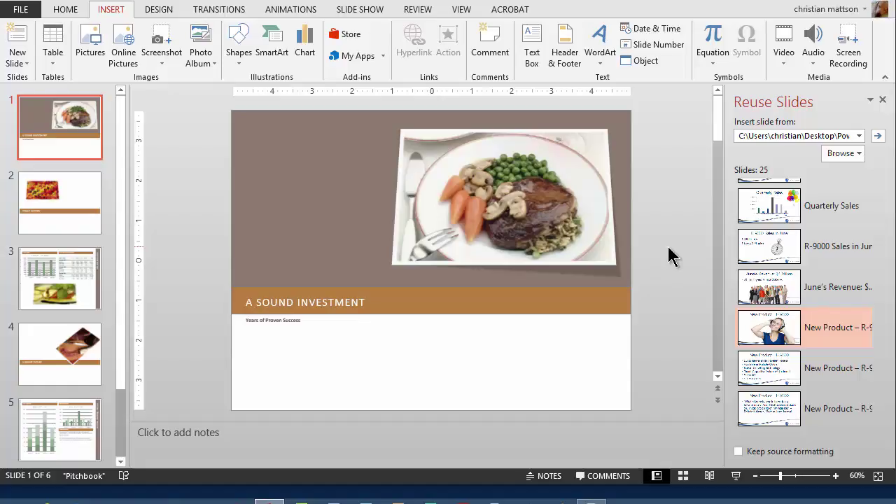
left_click(842, 153)
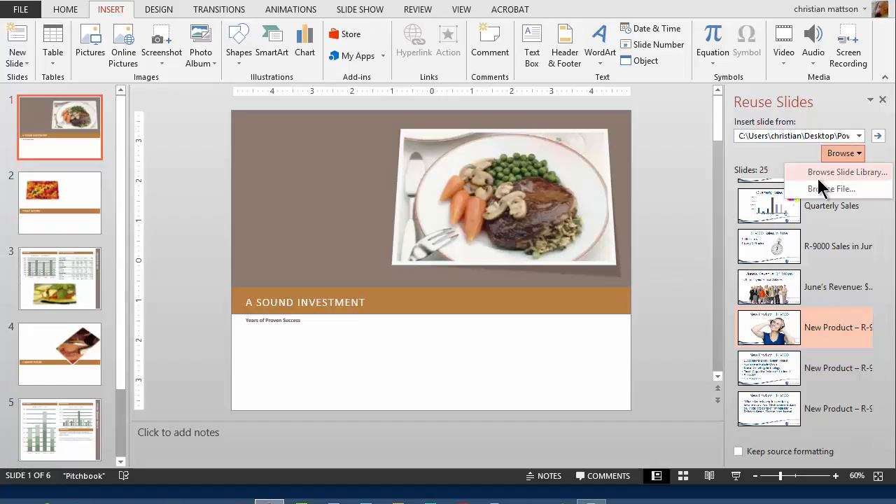
Step: Browse to the Ch03 folder and load 03-06.pptx as the slide source
left_click(831, 187)
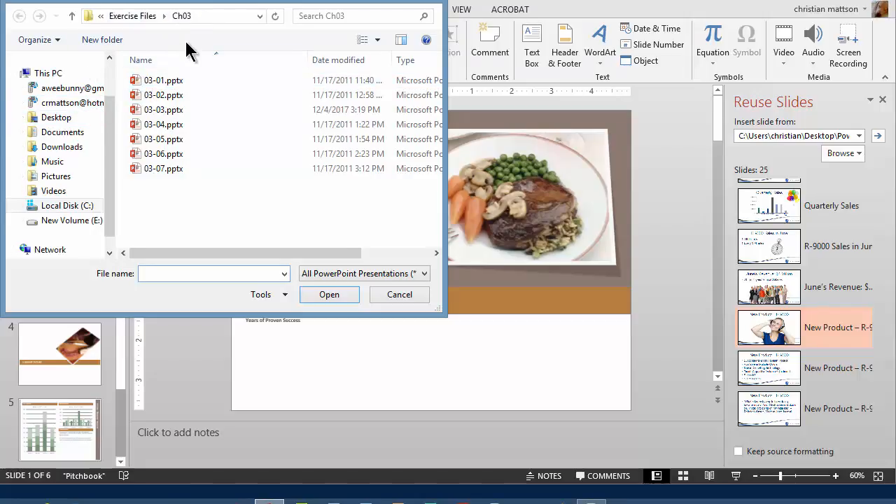
left_click(162, 79)
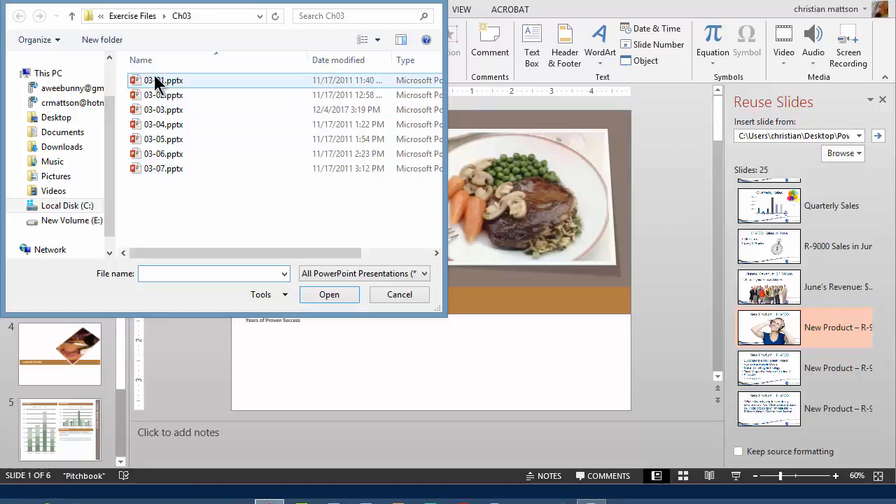
left_click(162, 153)
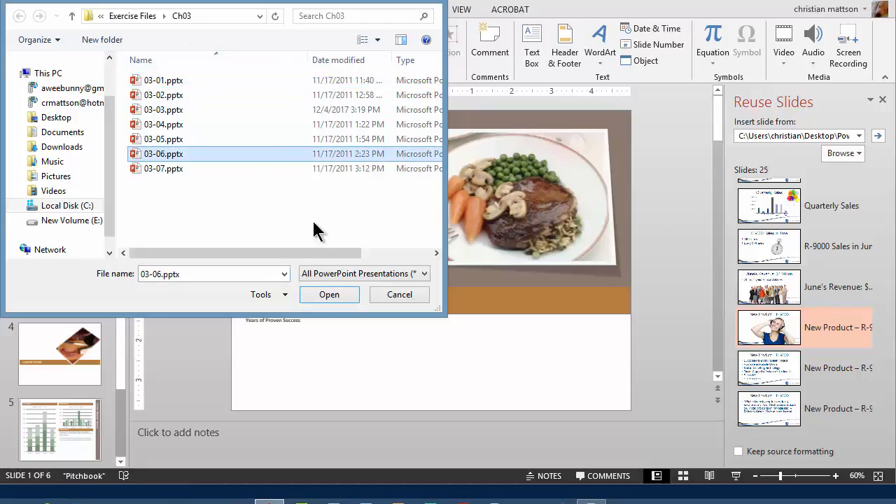
left_click(329, 294)
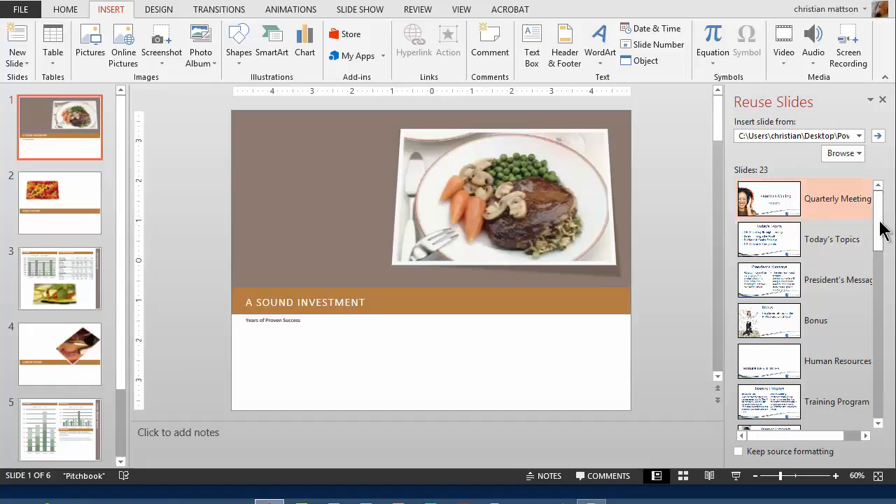
Step: Insert the New Warehouse Photo slide from 03-06.pptx as slide 2 after the title
scroll("down", 3)
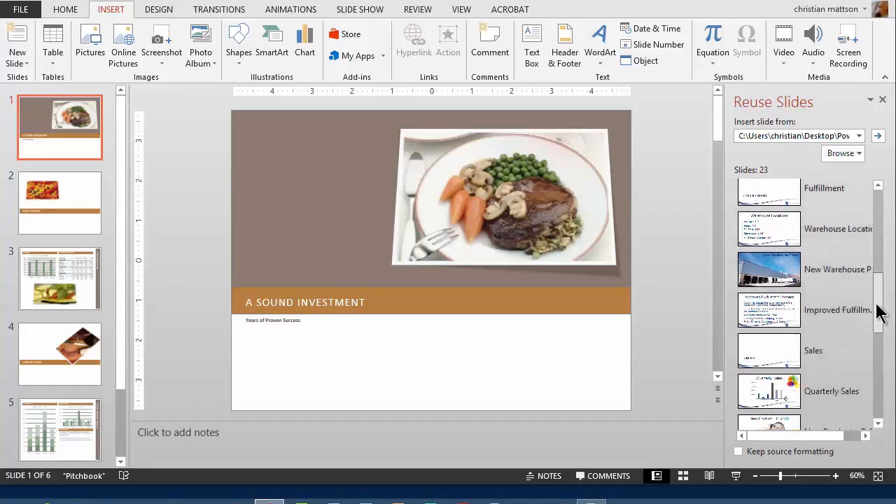
scroll("down", 3)
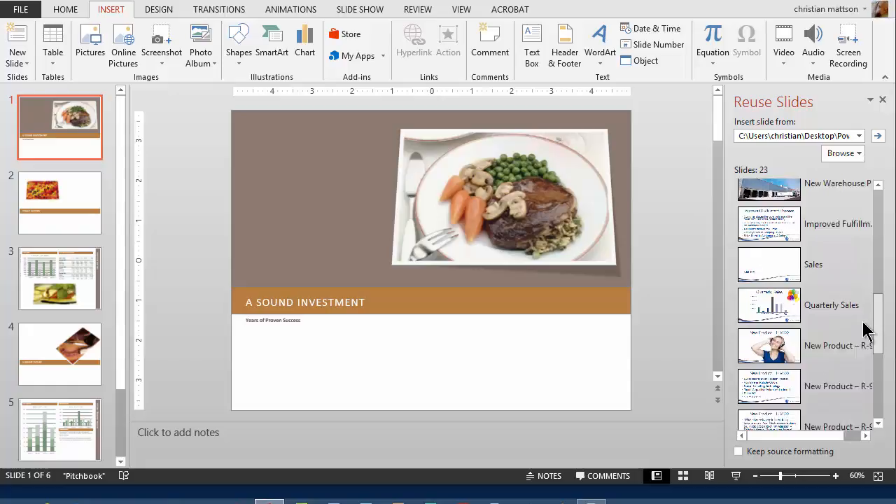
left_click(768, 228)
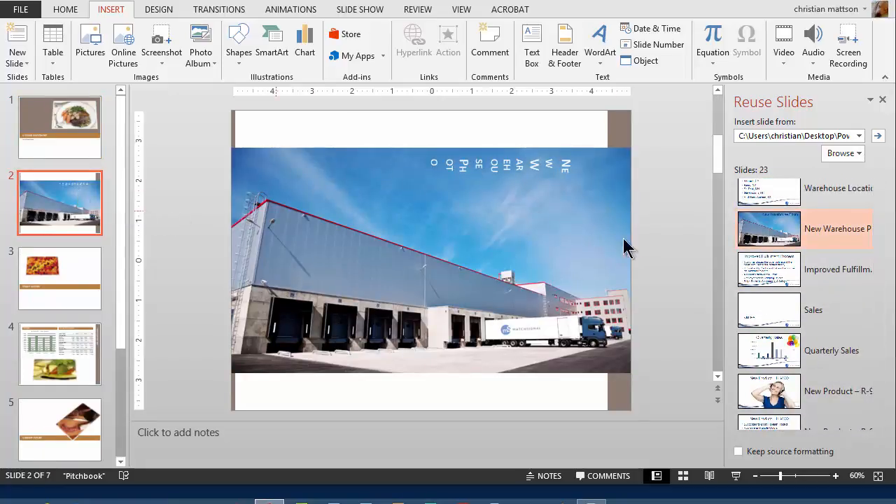
Step: Insert the New Product – R-9500 slide as slide 3 after the warehouse photo
scroll("down", 3)
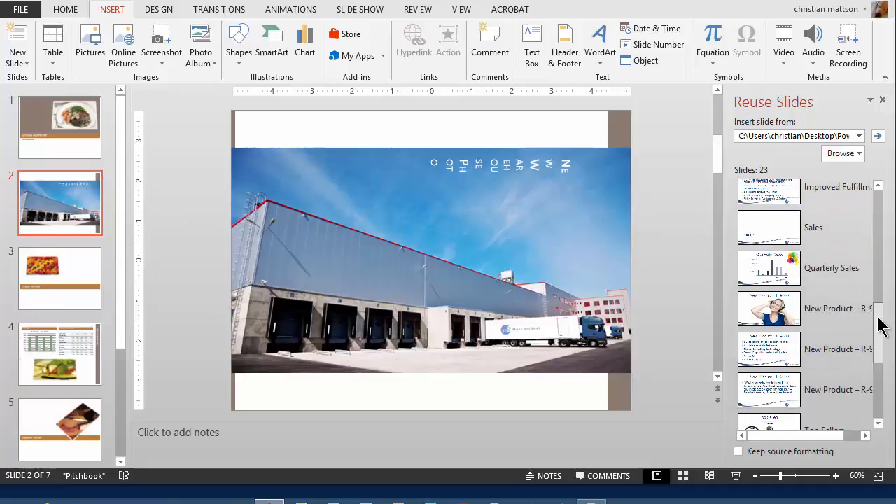
left_click(768, 309)
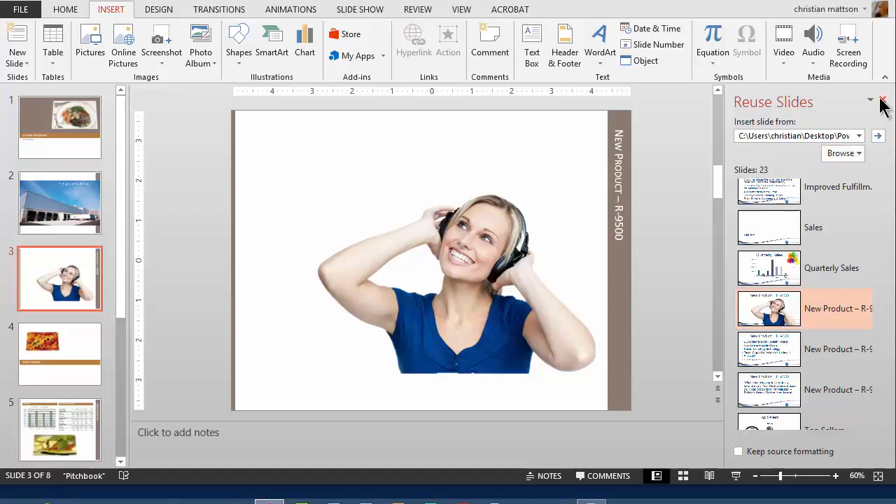
mouse_move(883, 103)
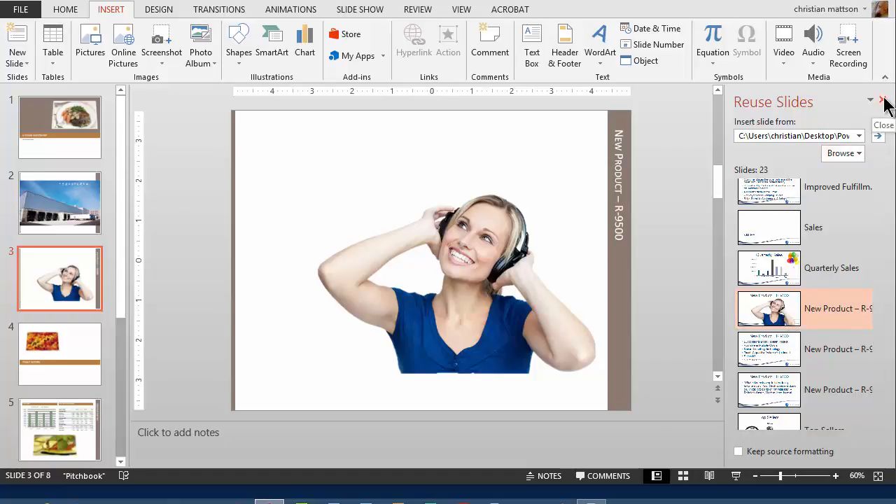
mouse_move(843, 152)
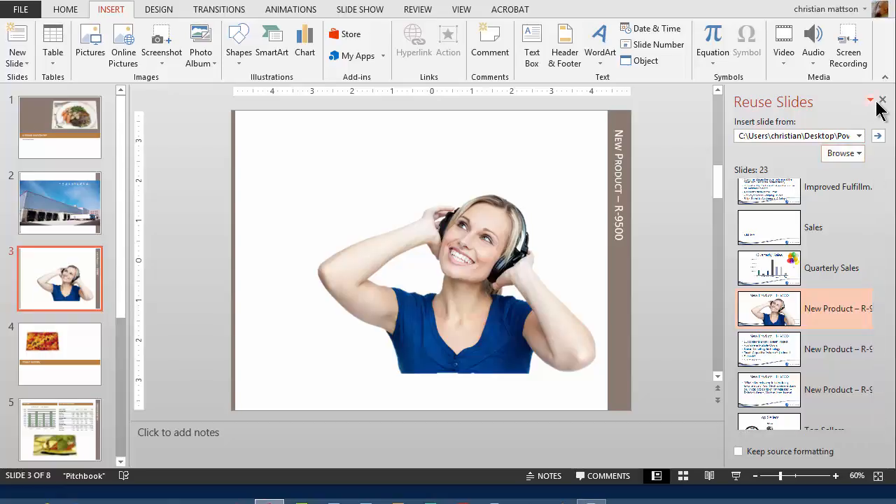
Step: Close the Reuse Slides pane, leaving the eight-slide Pitchbook deck
left_click(879, 99)
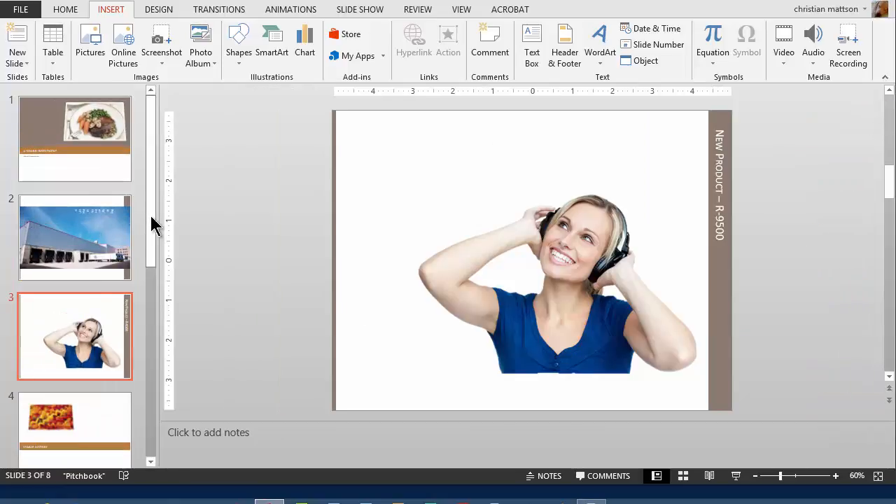
mouse_move(98, 242)
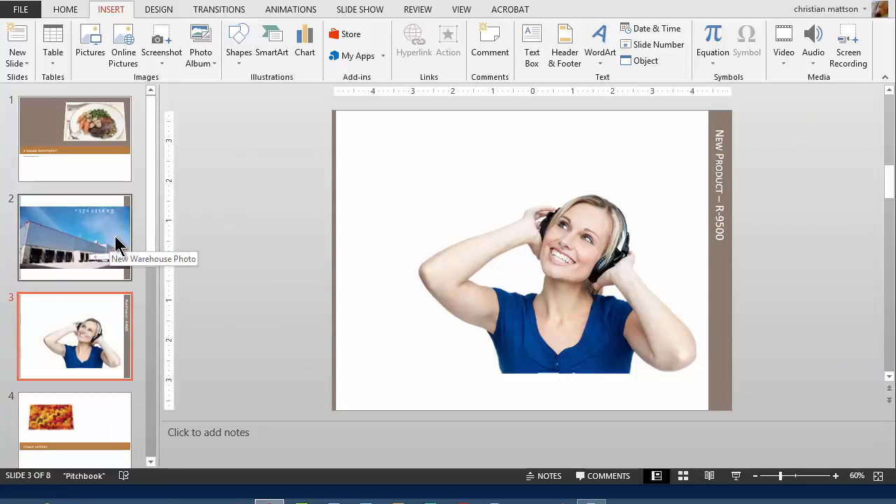
mouse_move(133, 263)
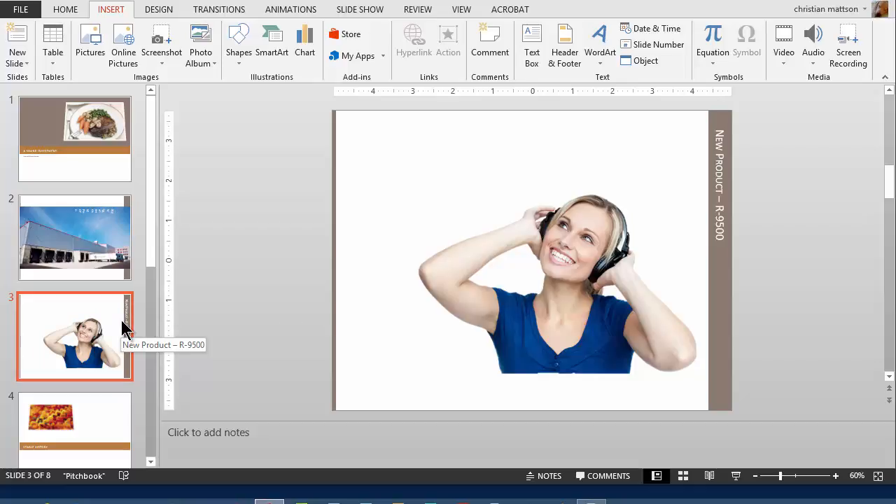
mouse_move(225, 277)
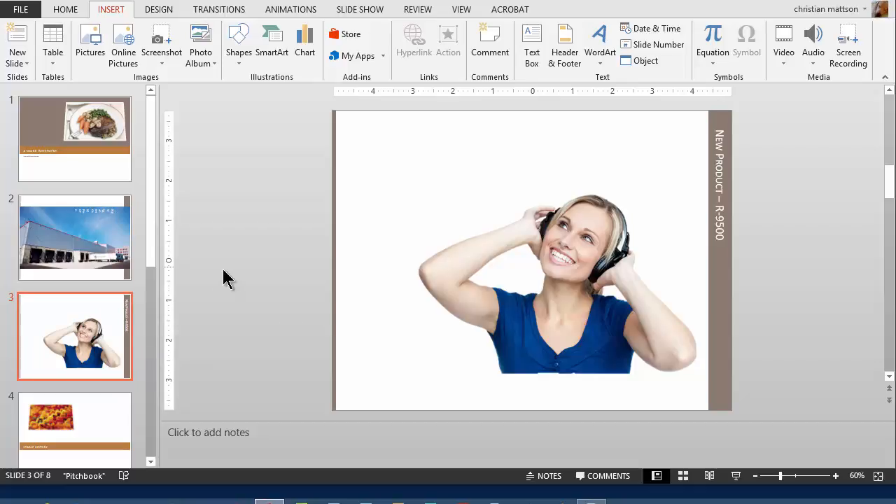